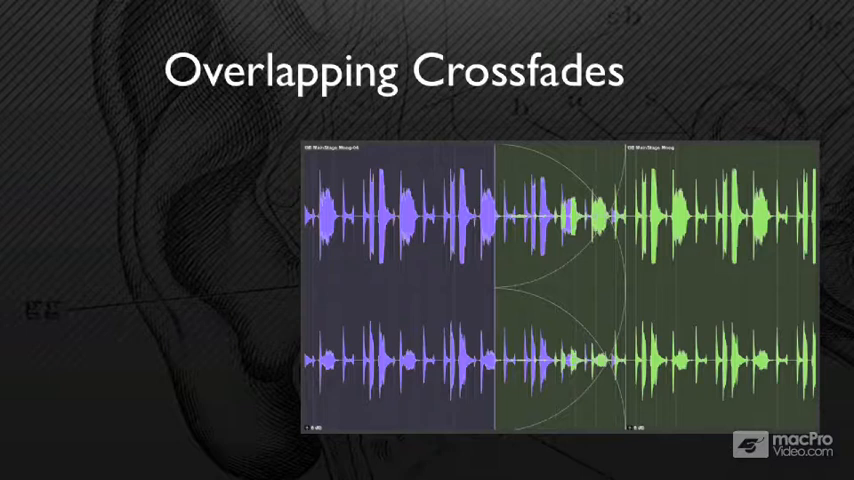
- Advance the Keynote deck from Overlapping Crossfades to the Clip Based Gain waveform slide
click(318, 148)
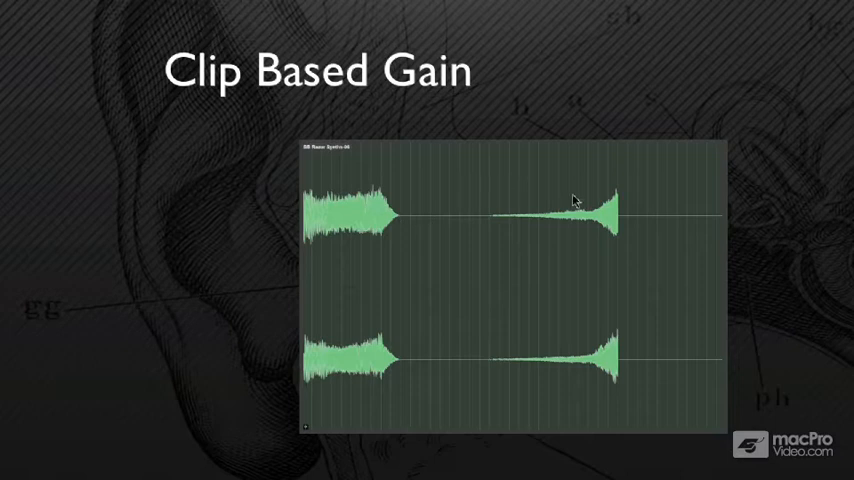
mouse_move(266, 180)
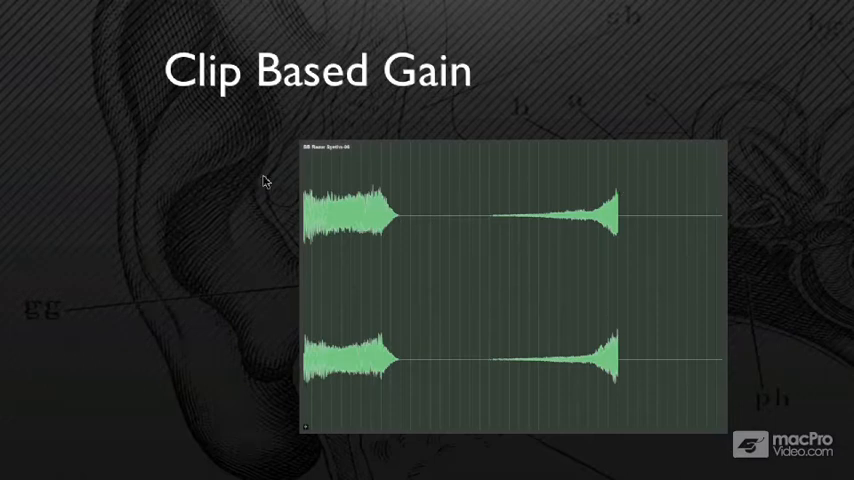
mouse_move(706, 442)
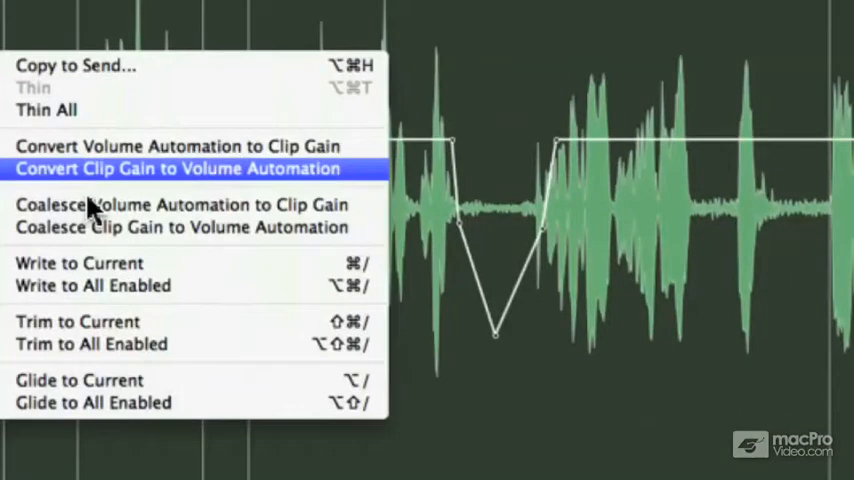
mouse_move(144, 204)
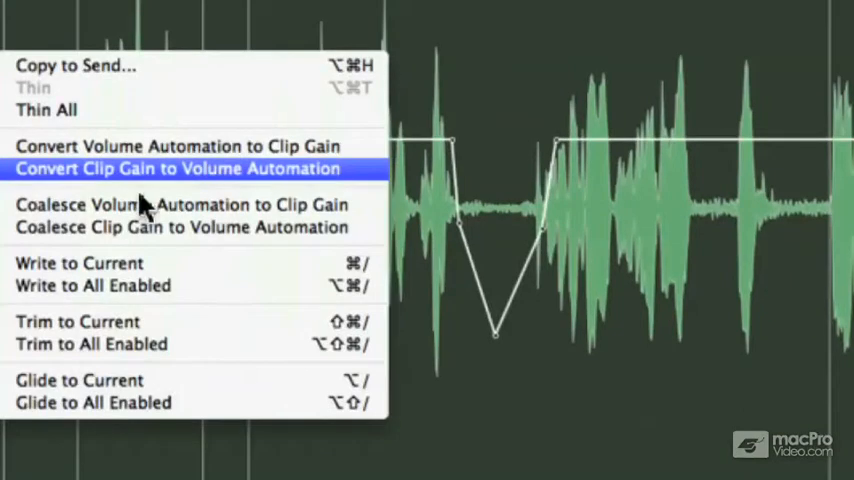
mouse_move(44, 180)
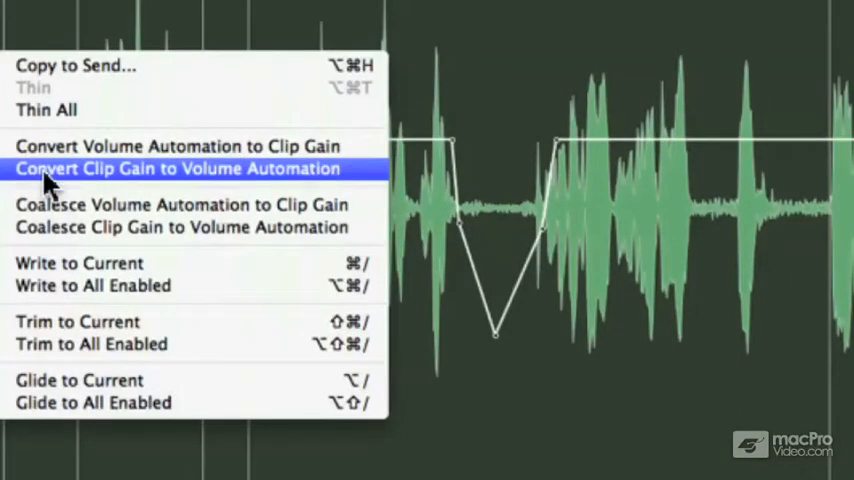
mouse_move(260, 168)
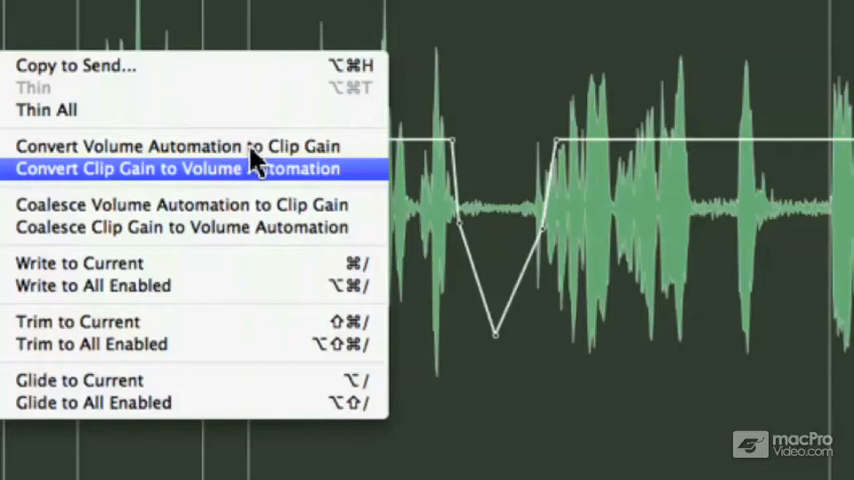